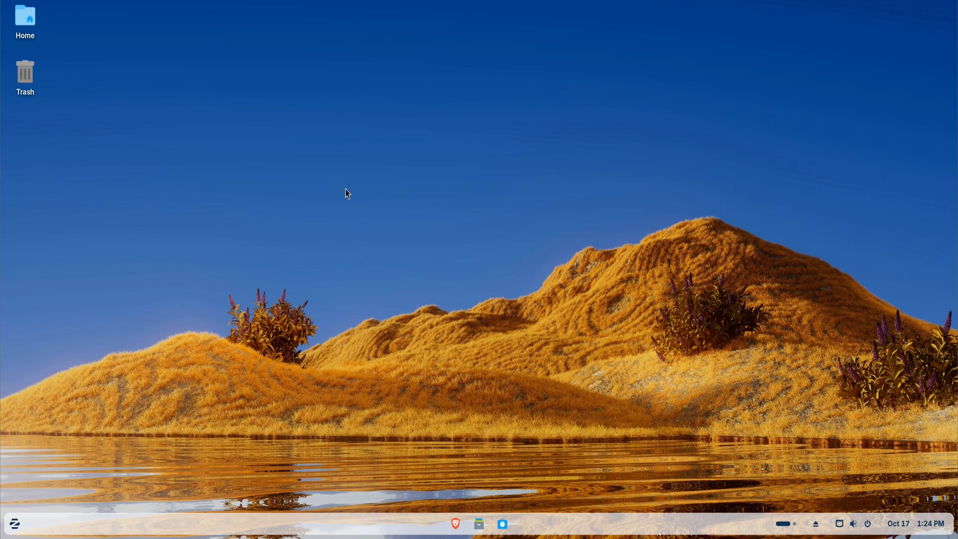
Open the desktop context menu by right-clicking an empty area of the desktop
right_click(345, 193)
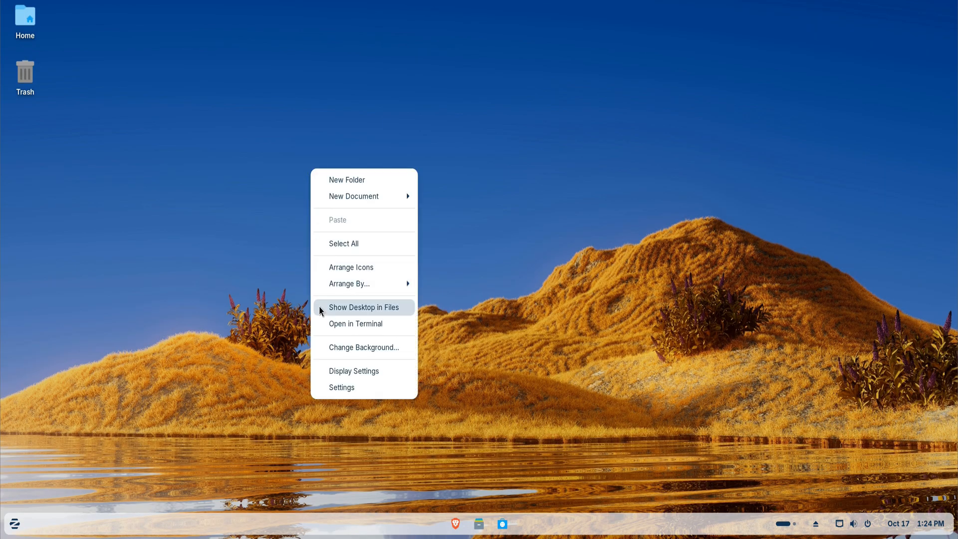
Open a terminal in Desktop, run sudo apt update, and install wget
click(356, 324)
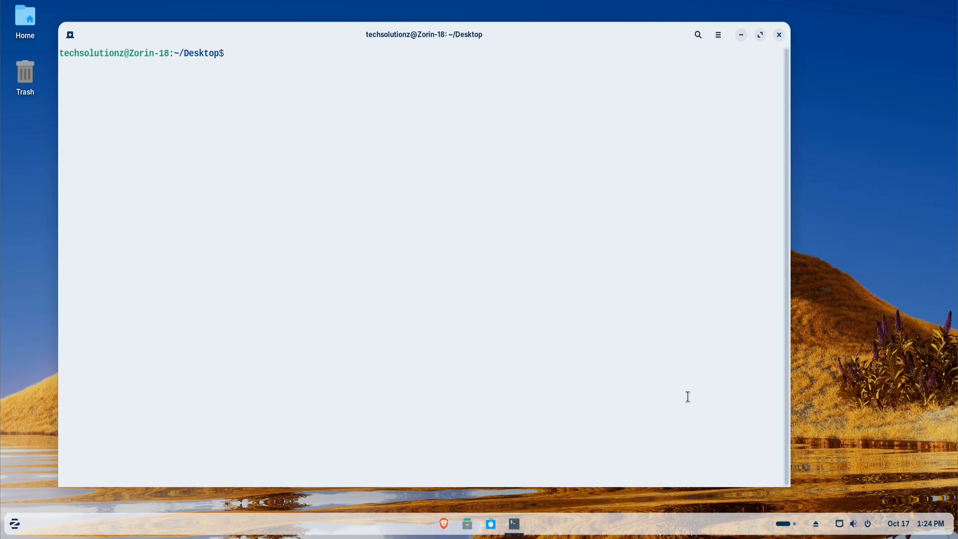
text(sudo apt update)
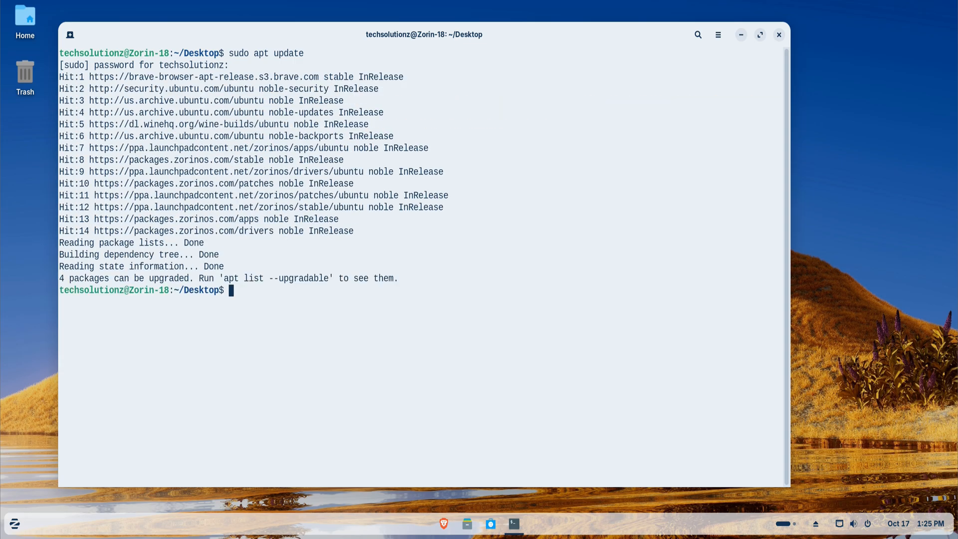
text(sudo apt i)
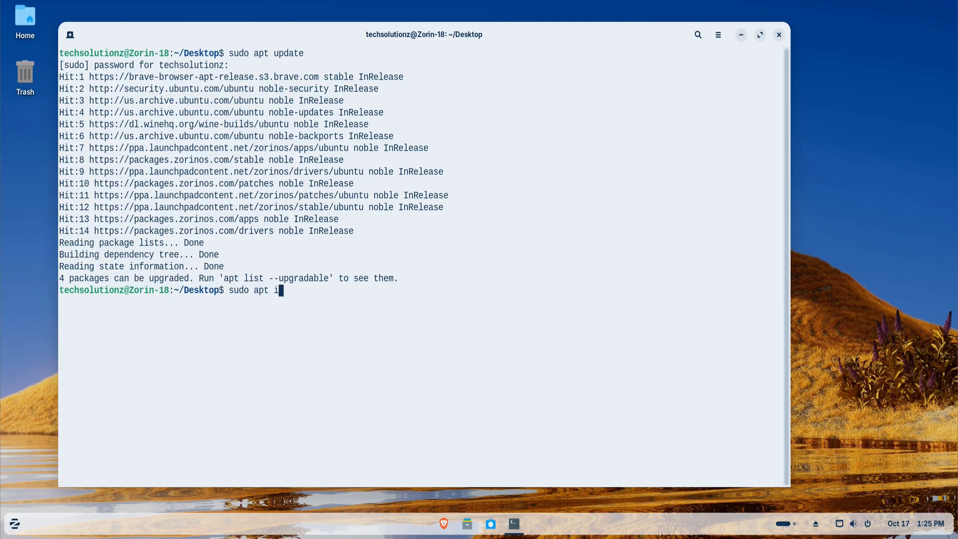
text(nstall wget)
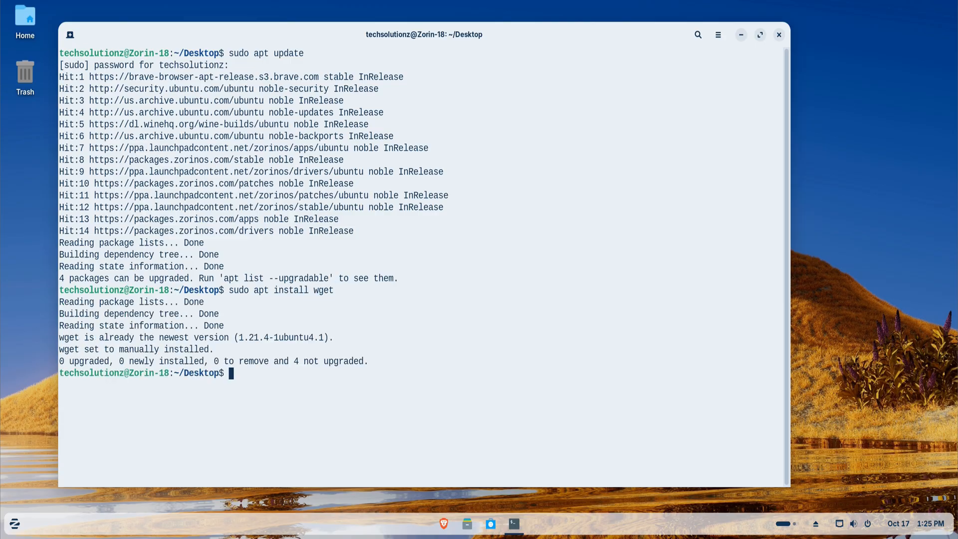
text(wget htt)
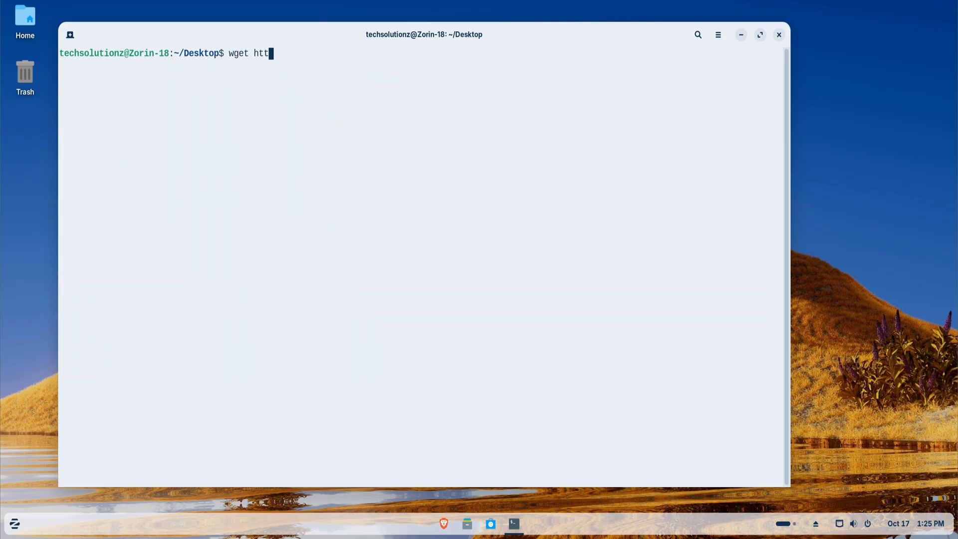
Download google-chrome-stable_current_amd64.deb from dl.google.com with wget, then list the folder with ls
text(p://dl.go)
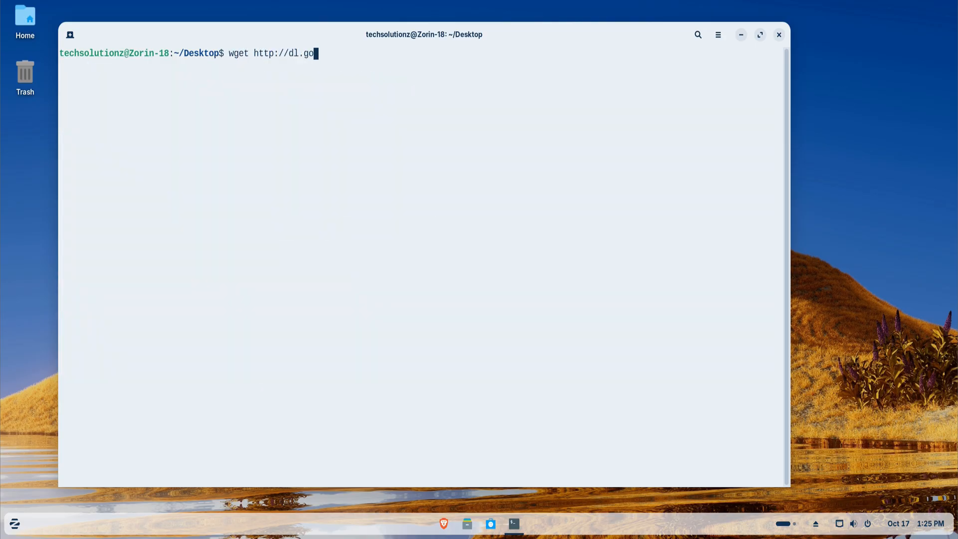
text(ogle.com)
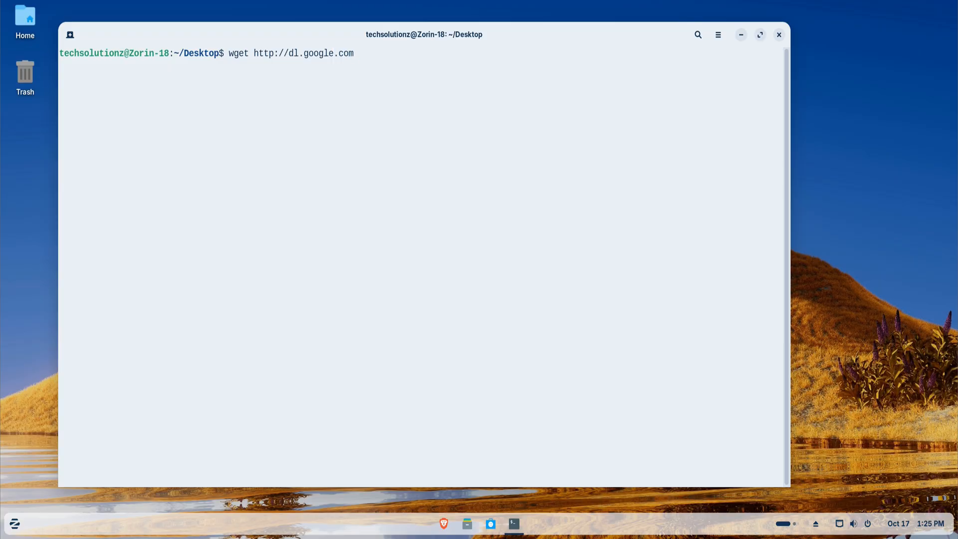
text(/linux/)
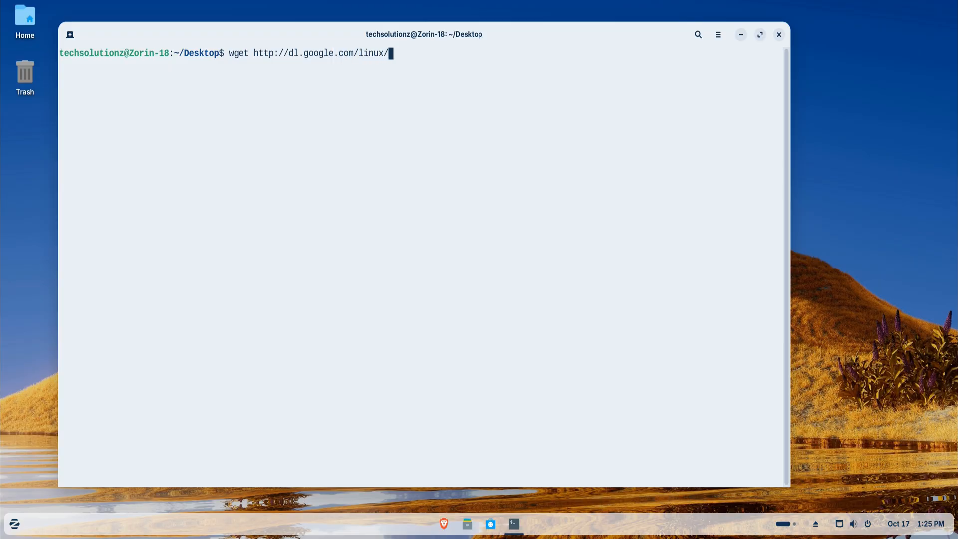
text(direct/google-chrome-stabl)
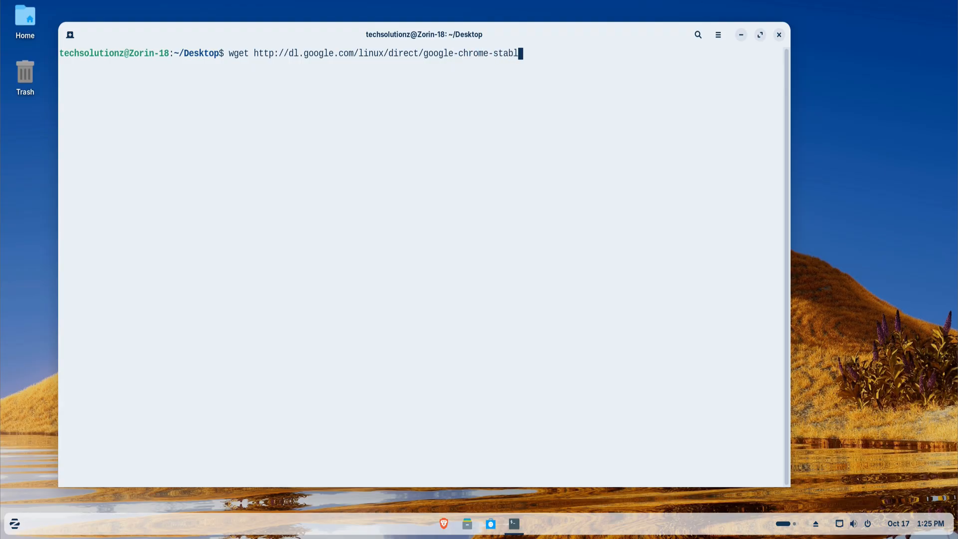
text(_)
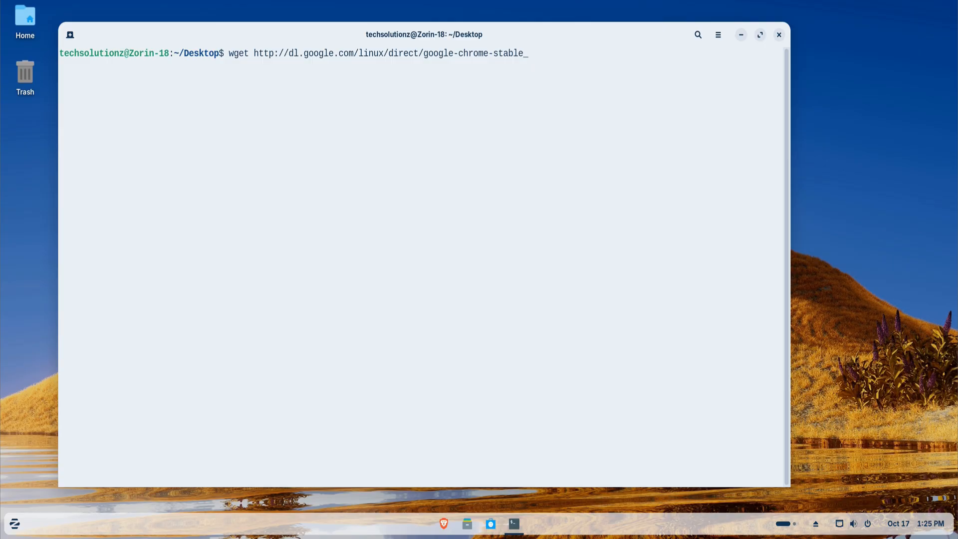
text(curren)
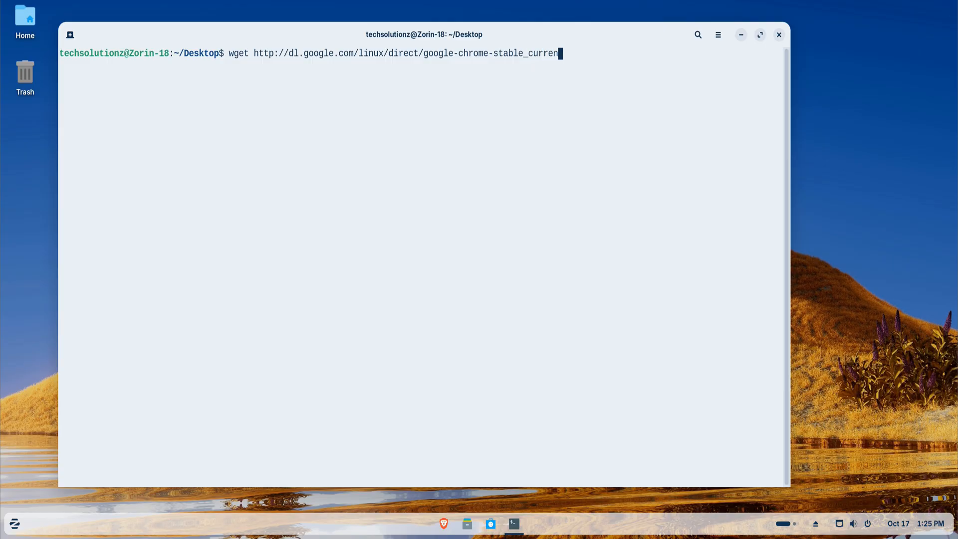
text(_amd)
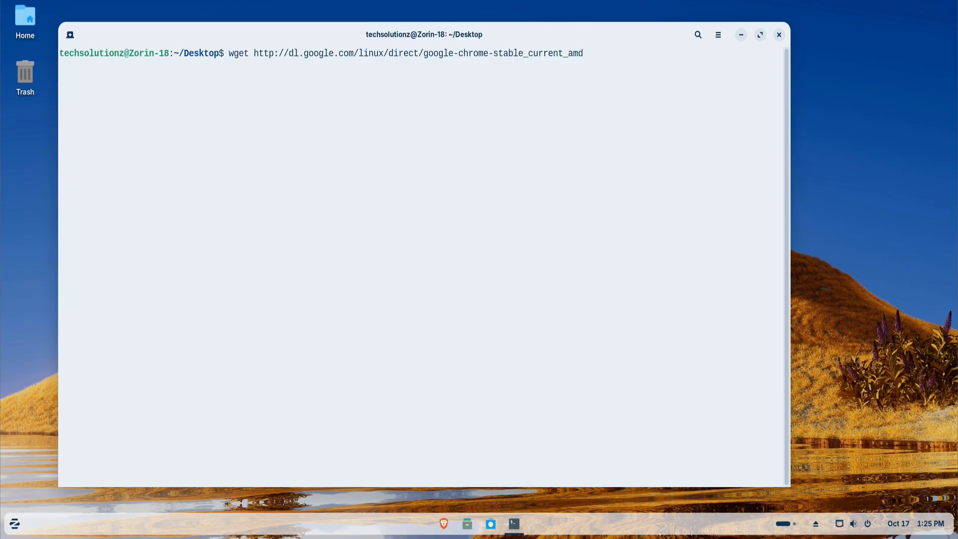
text(64.deb)
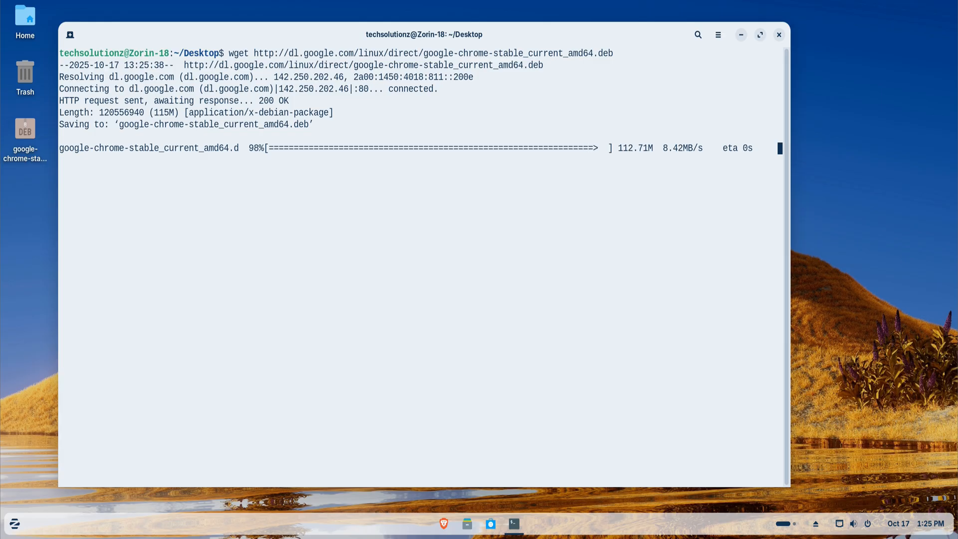
text(ls)
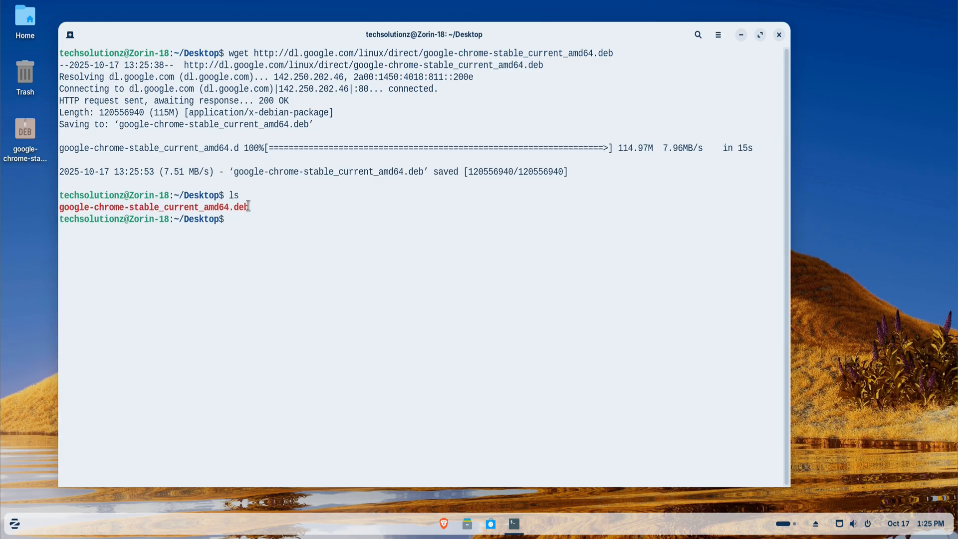
Install the copied Chrome .deb file name with sudo apt install ./, then close the terminal
right_click(152, 206)
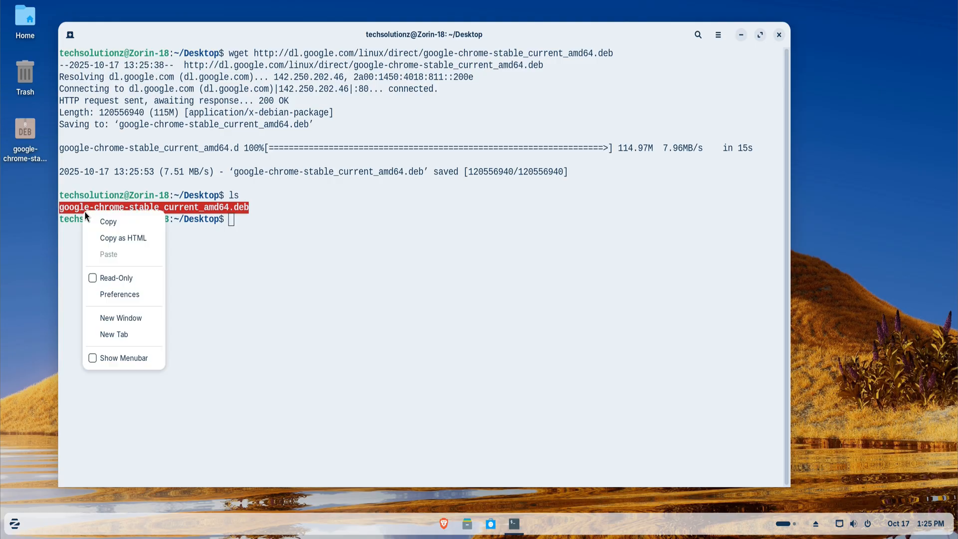
text(sud)
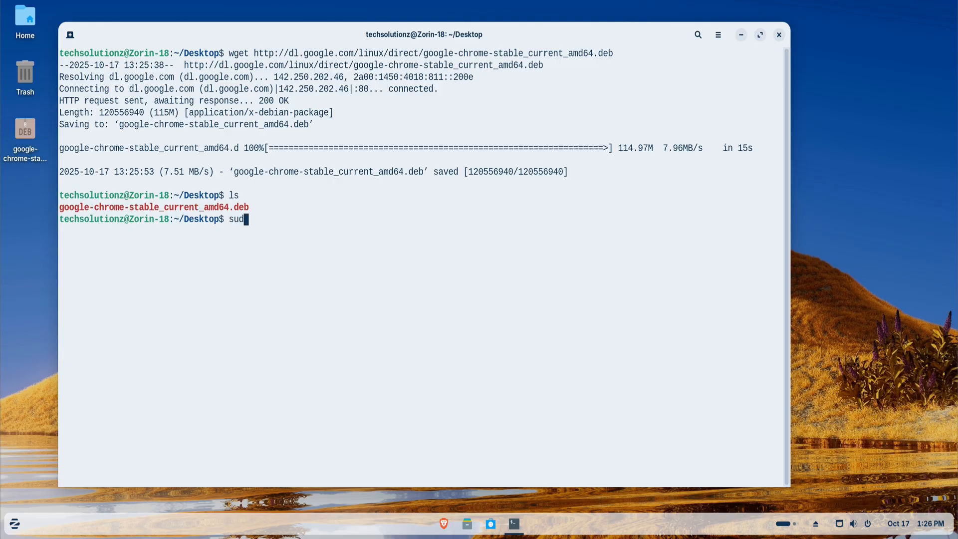
text(o apt install)
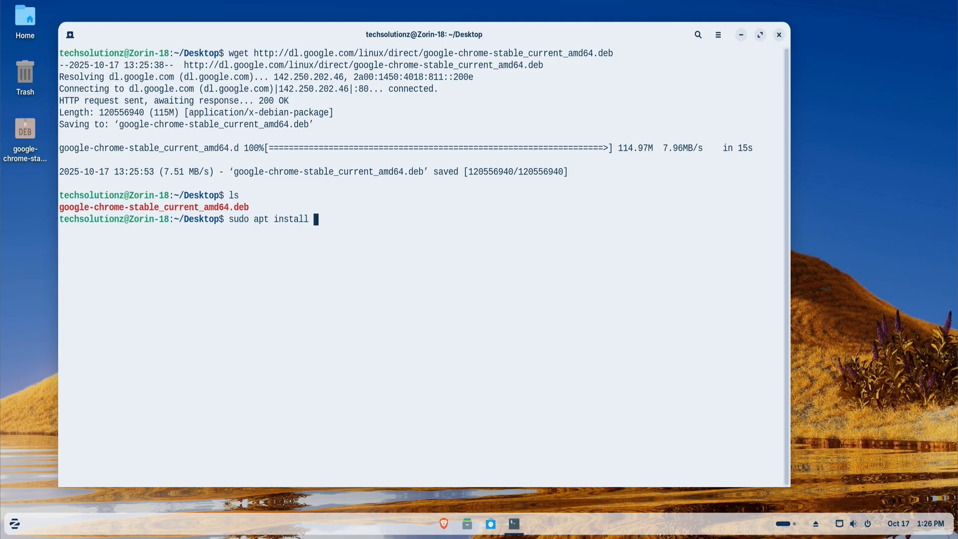
right_click(330, 219)
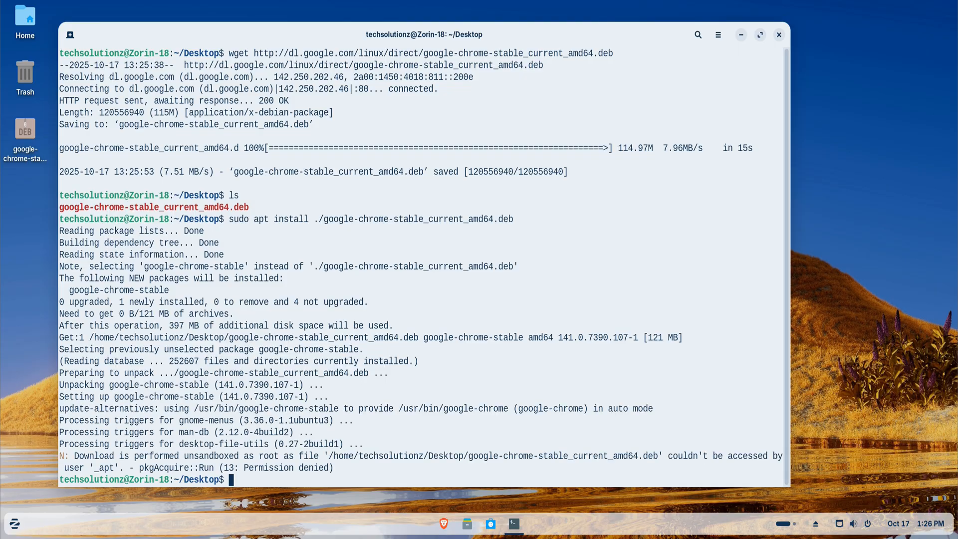
click(778, 34)
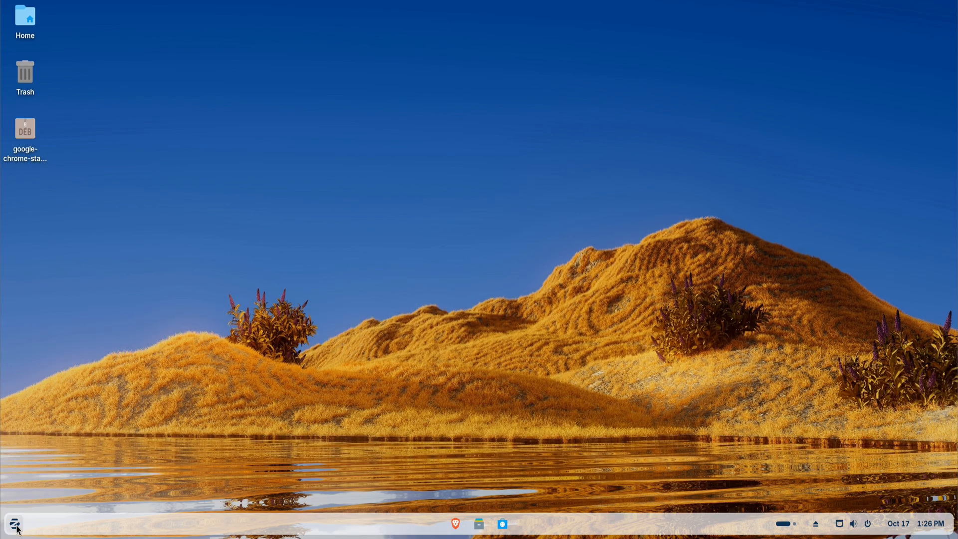
Launch Google Chrome from the Zorin menu and dismiss the welcome, sign-in and ad privacy prompts
click(14, 524)
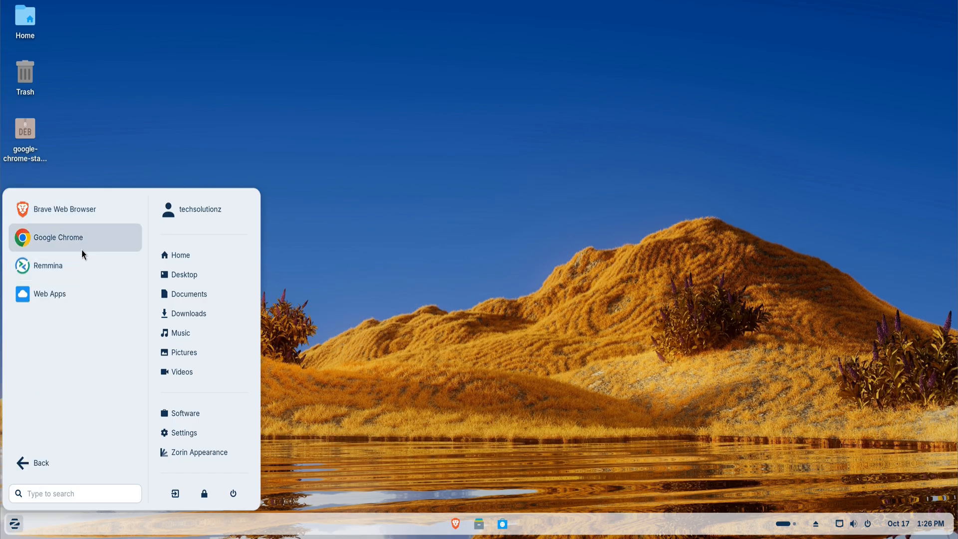
click(58, 237)
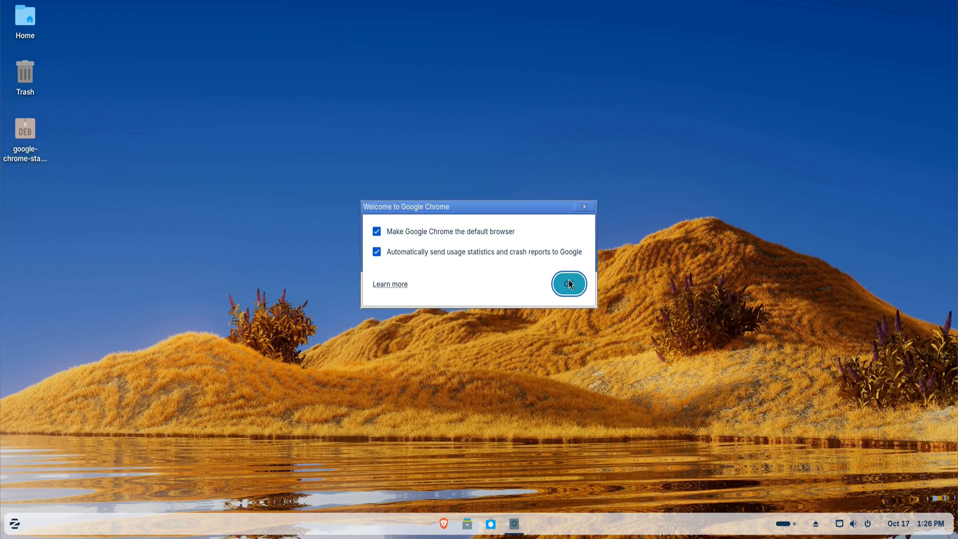
click(568, 283)
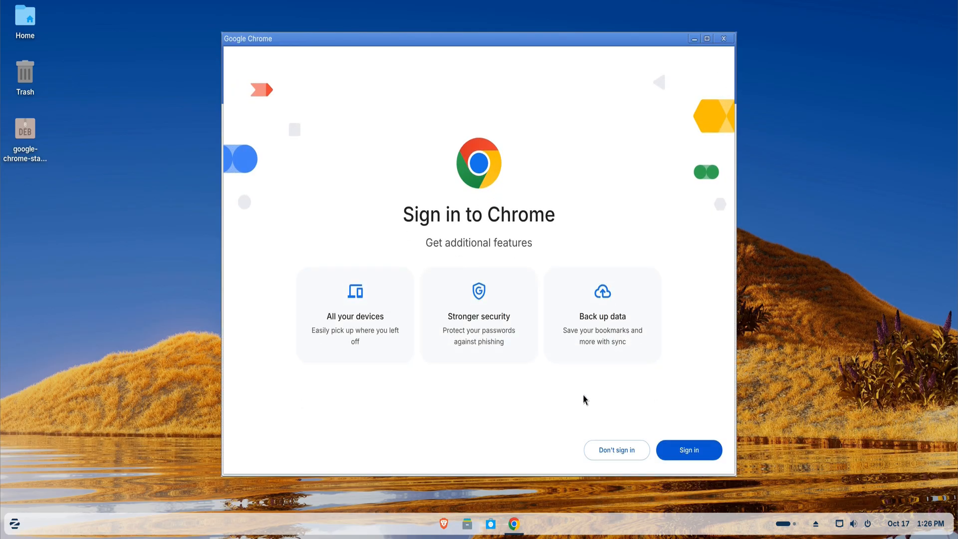
click(616, 449)
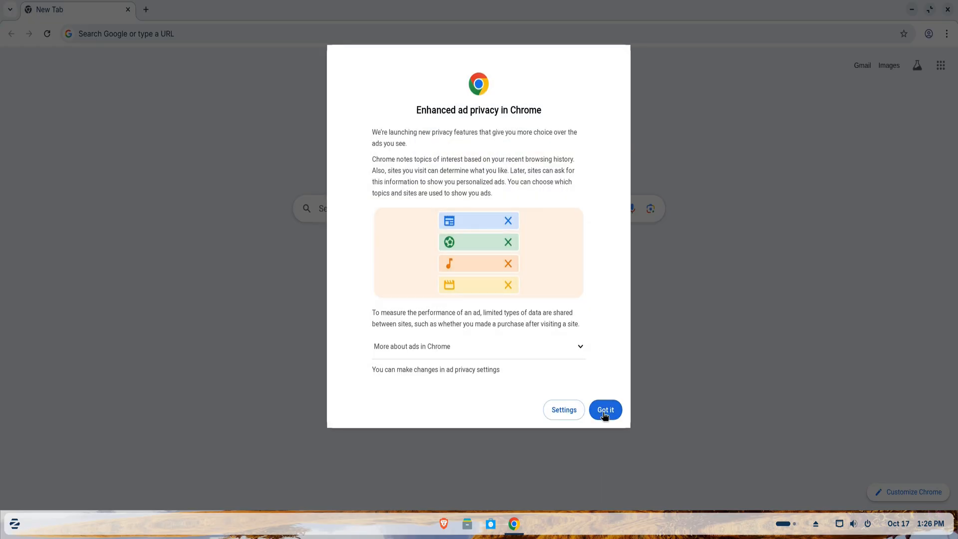
click(604, 409)
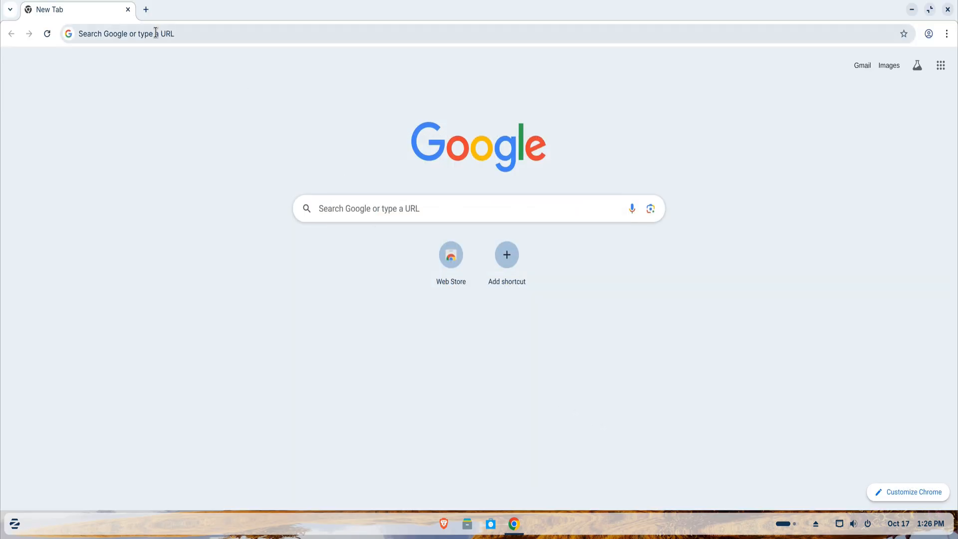
Open the Chrome Web Store shortcut from the New Tab page, then close Chrome
click(155, 33)
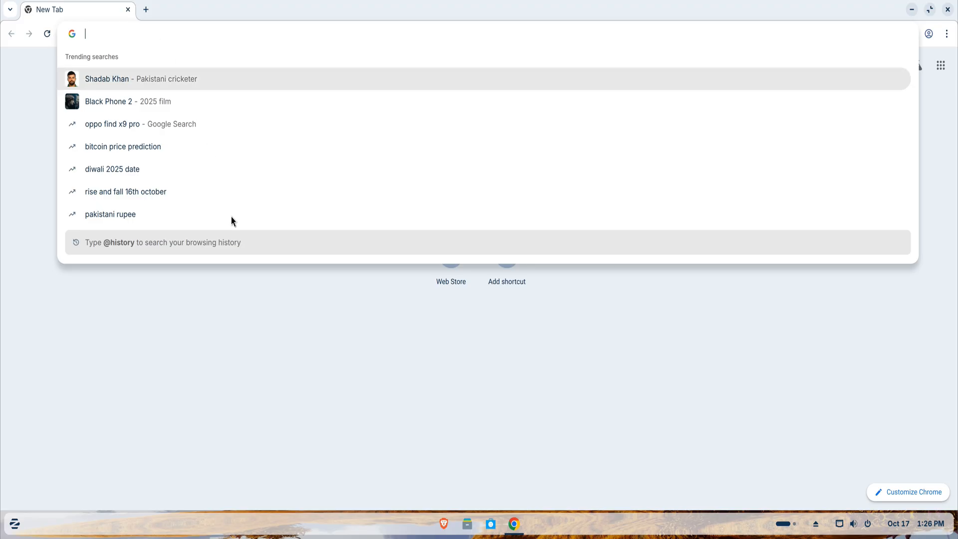
click(451, 255)
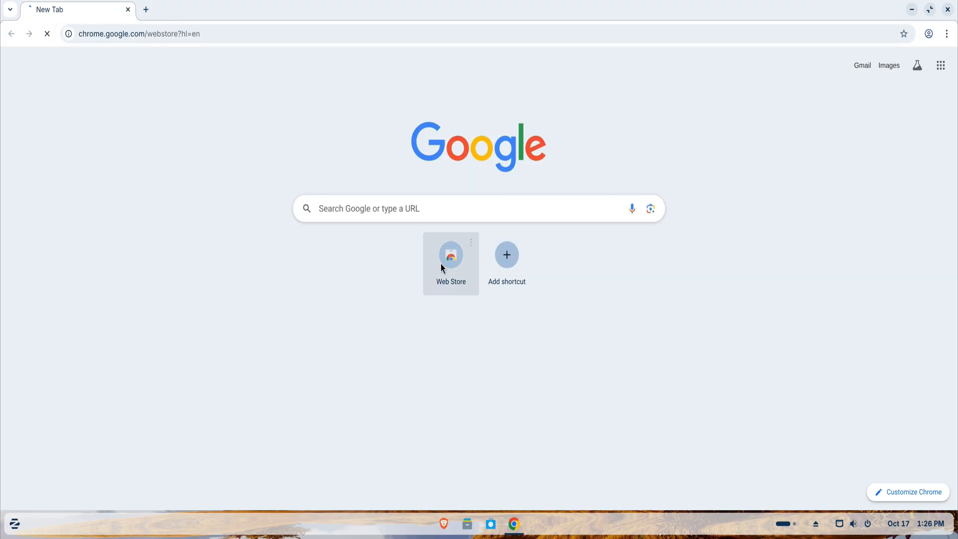
click(451, 254)
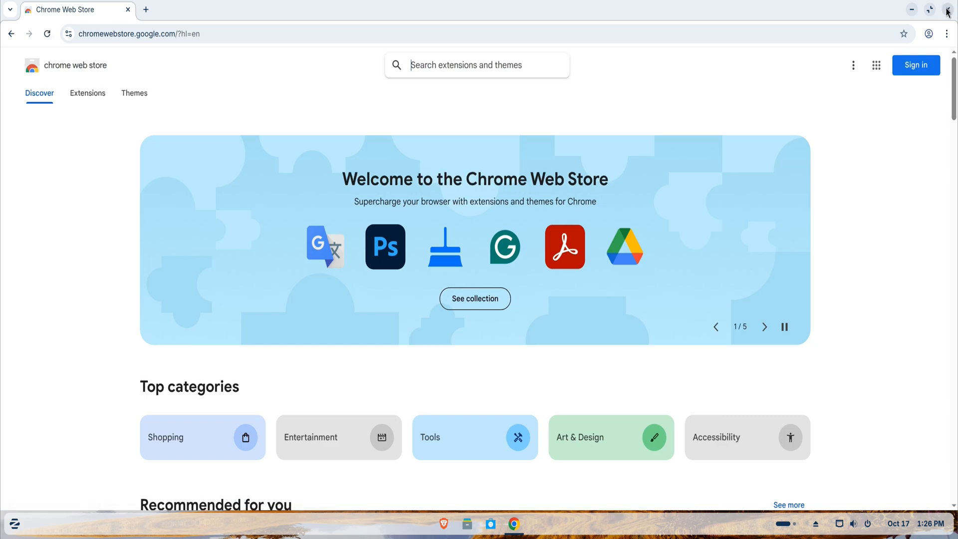
click(946, 9)
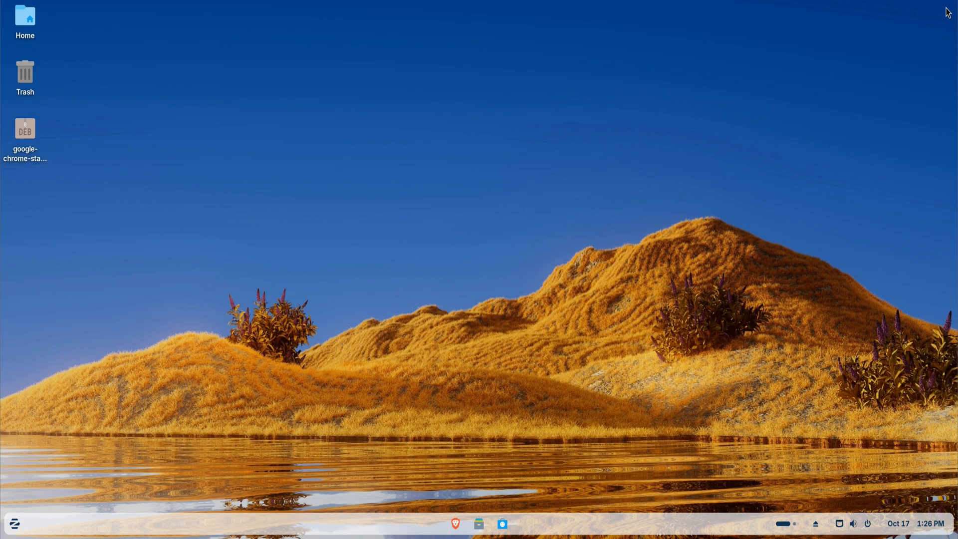